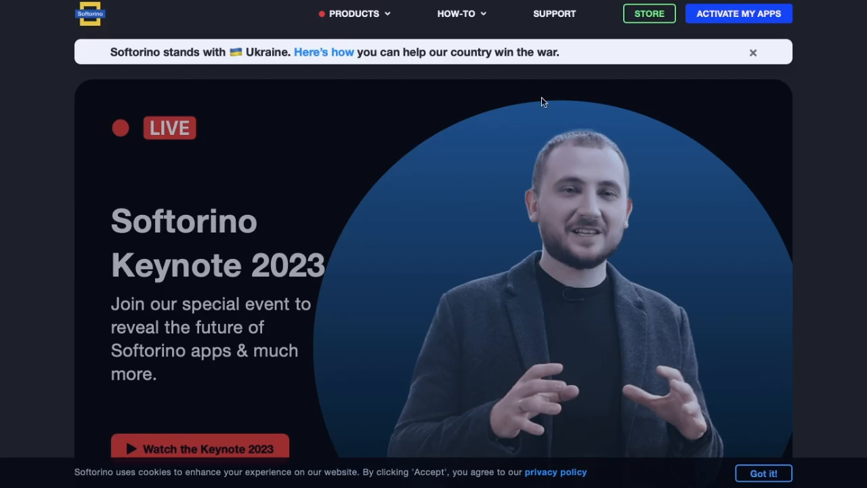
# Download WALTR PRO from Softorino's Products menu, launch it from Applications, and confirm opening it
pyautogui.click(353, 13)
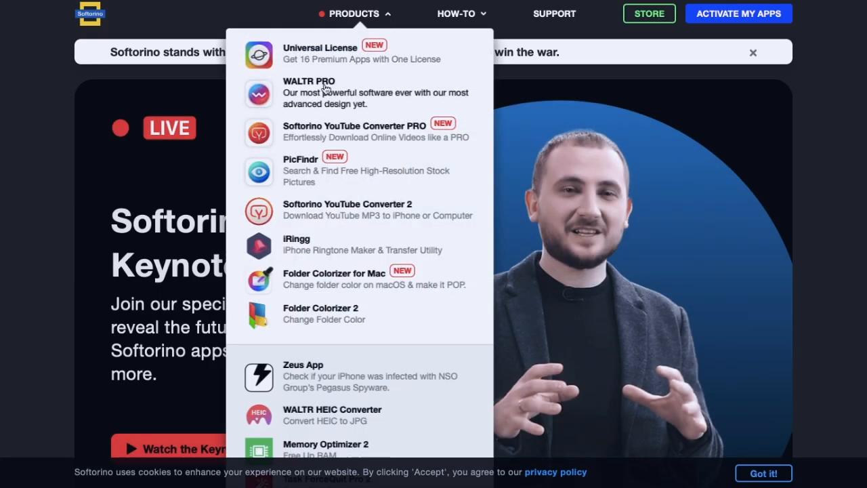
pyautogui.click(309, 93)
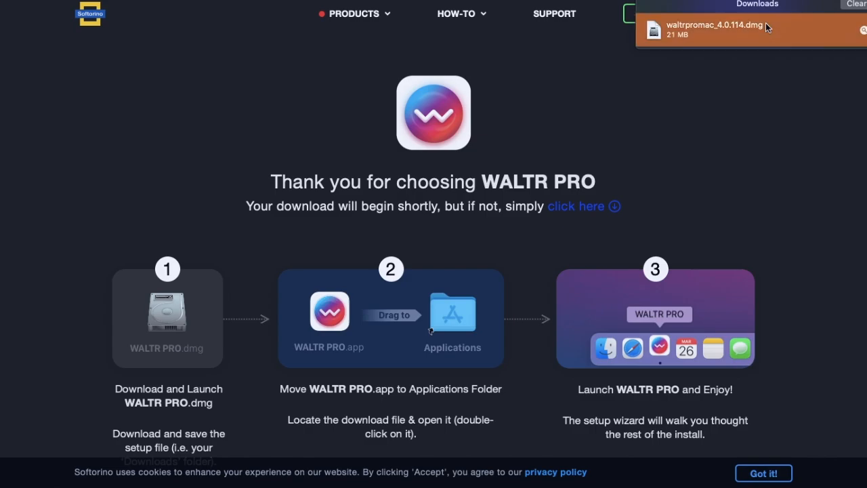
pyautogui.doubleClick(333, 216)
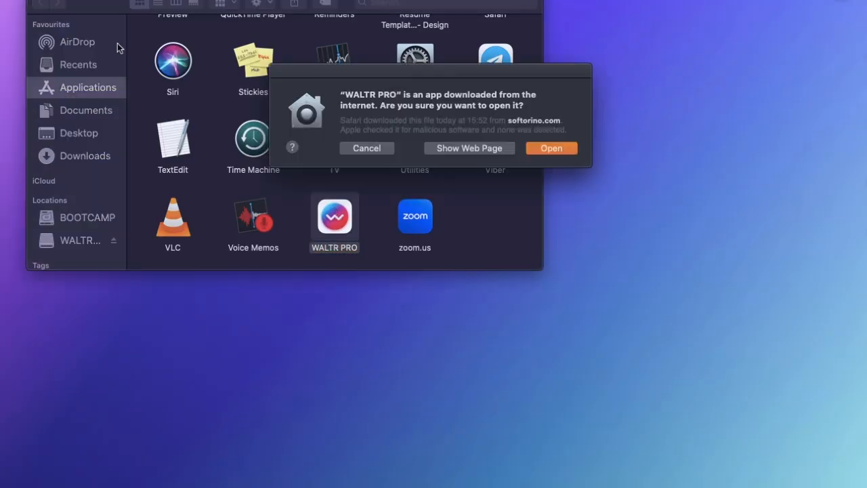
pyautogui.click(550, 148)
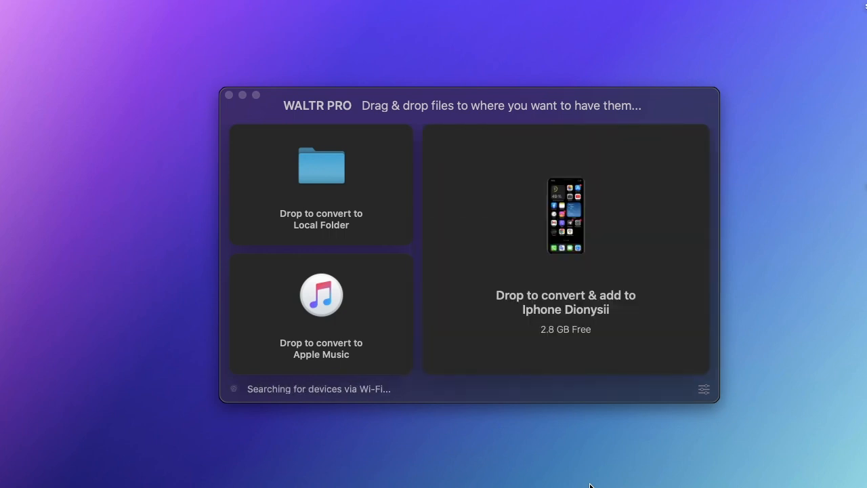
pyautogui.moveTo(589, 176)
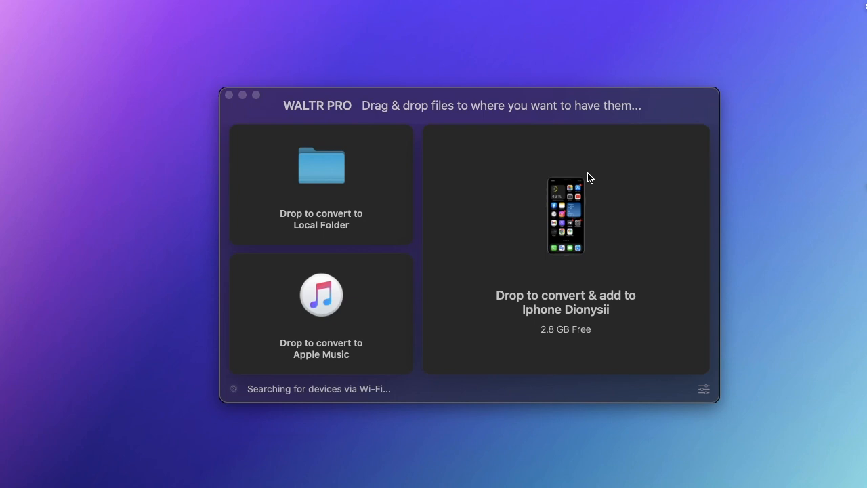